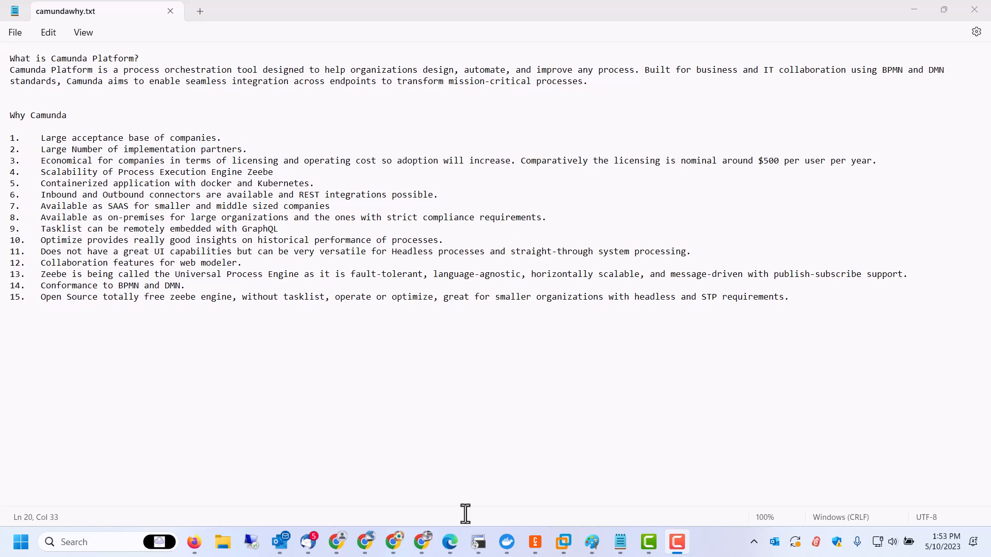
Switch to the Our Customers page and move down through the customer logo grid
{"action": "left_click", "coordinate": [449, 542]}
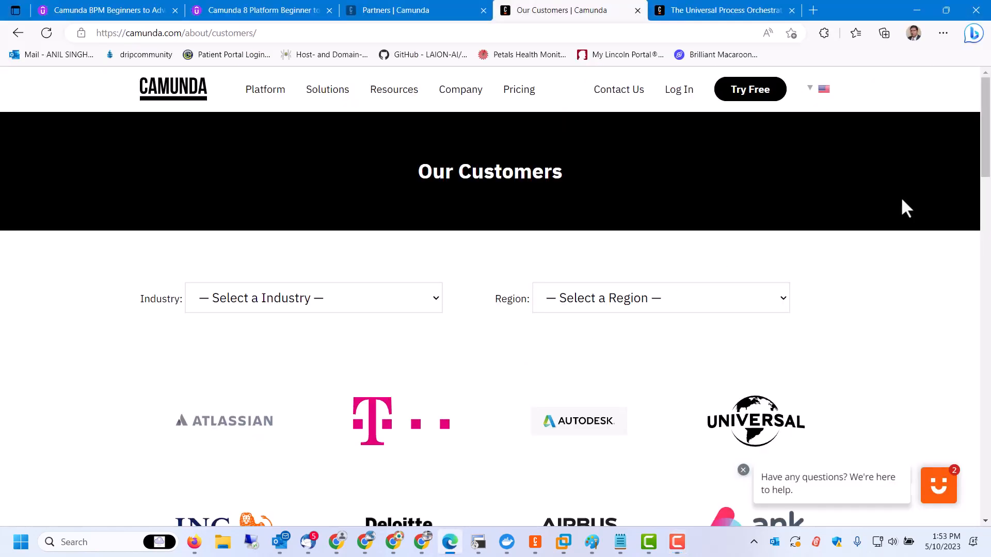
{"action": "scroll", "scroll_direction": "down", "scroll_amount": 3}
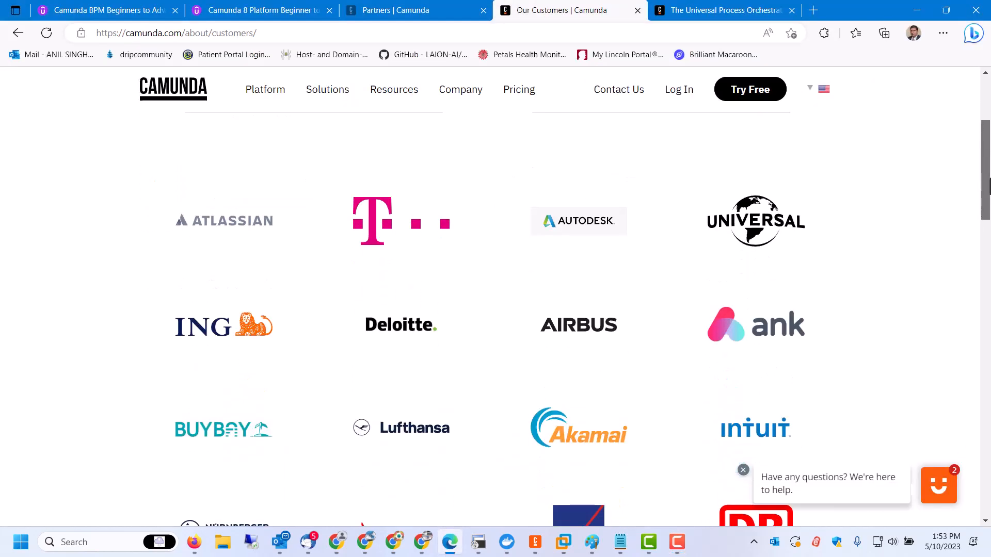
{"action": "scroll", "scroll_direction": "down", "scroll_amount": 3}
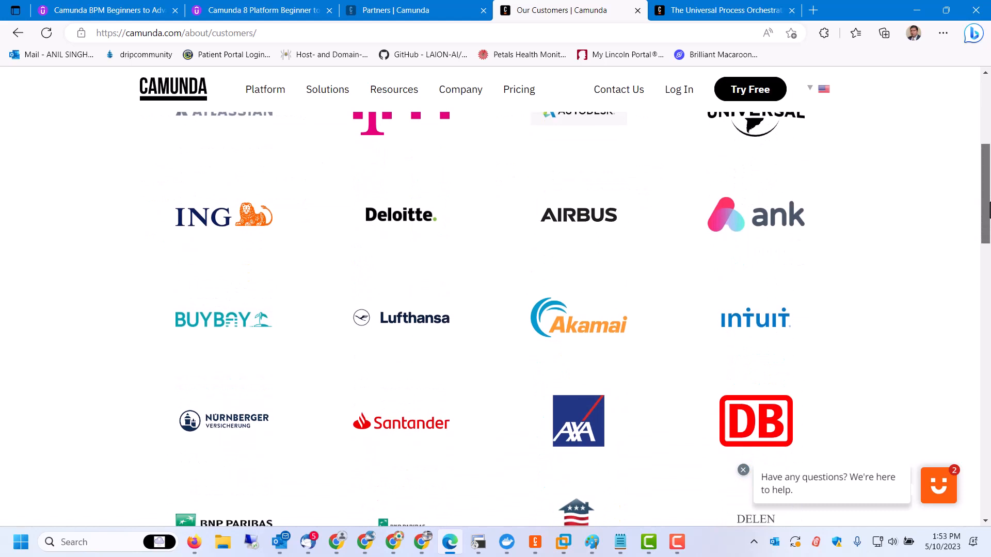
{"action": "scroll", "scroll_direction": "down", "scroll_amount": 3}
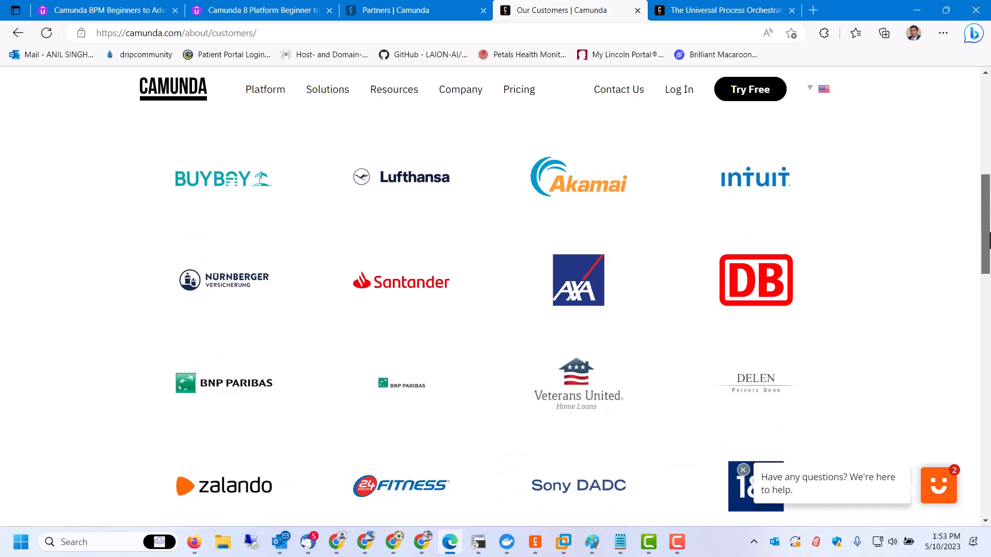
{"action": "scroll", "scroll_direction": "down", "scroll_amount": 3}
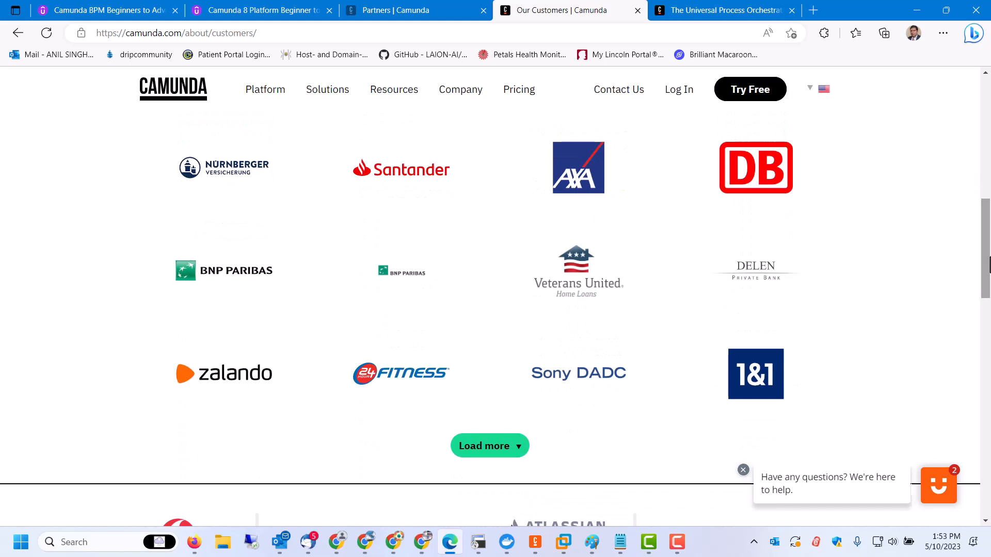
{"action": "scroll", "scroll_direction": "down", "scroll_amount": 3}
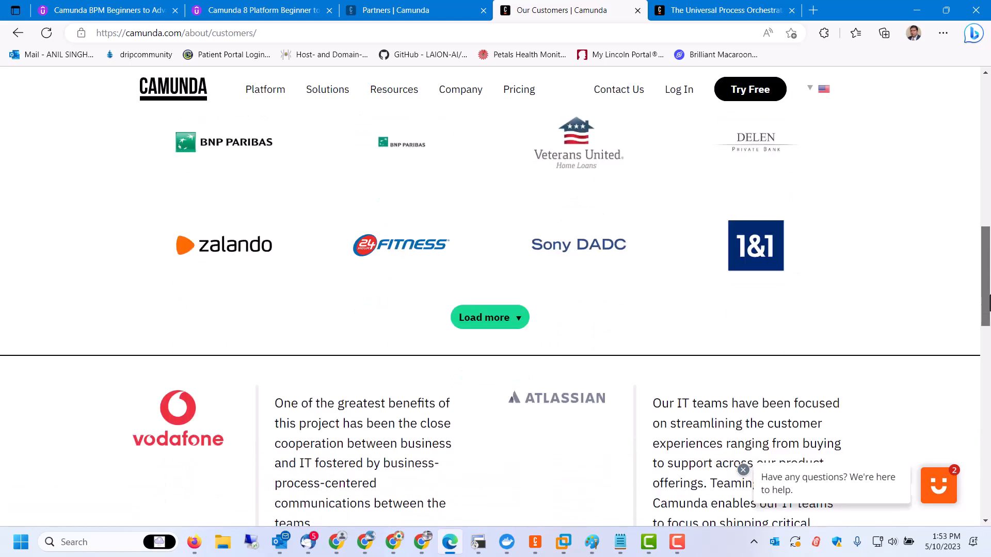
Load more customer logos so Alphabet, Acredia and Provinzial appear beyond the first set
{"action": "left_click", "coordinate": [489, 316]}
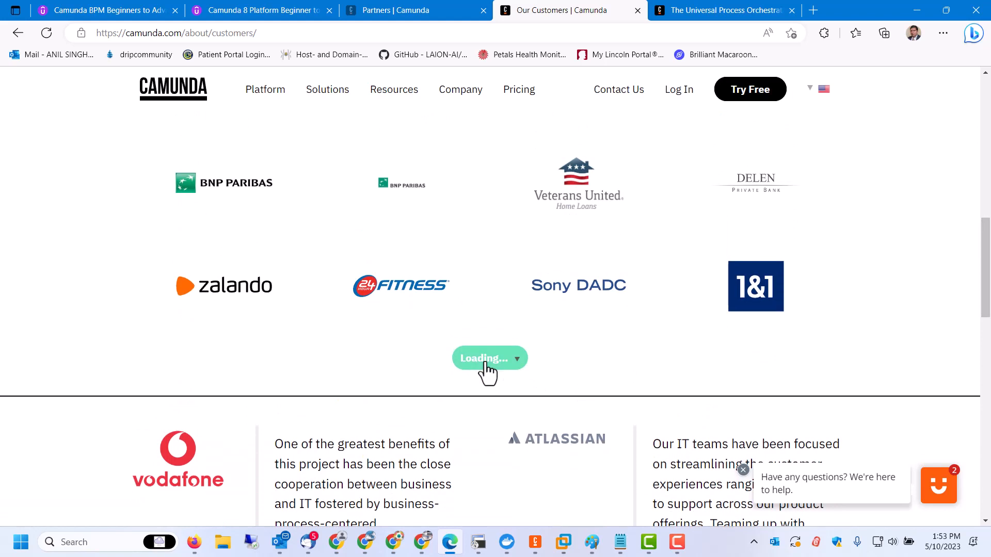
{"action": "left_click", "coordinate": [483, 358]}
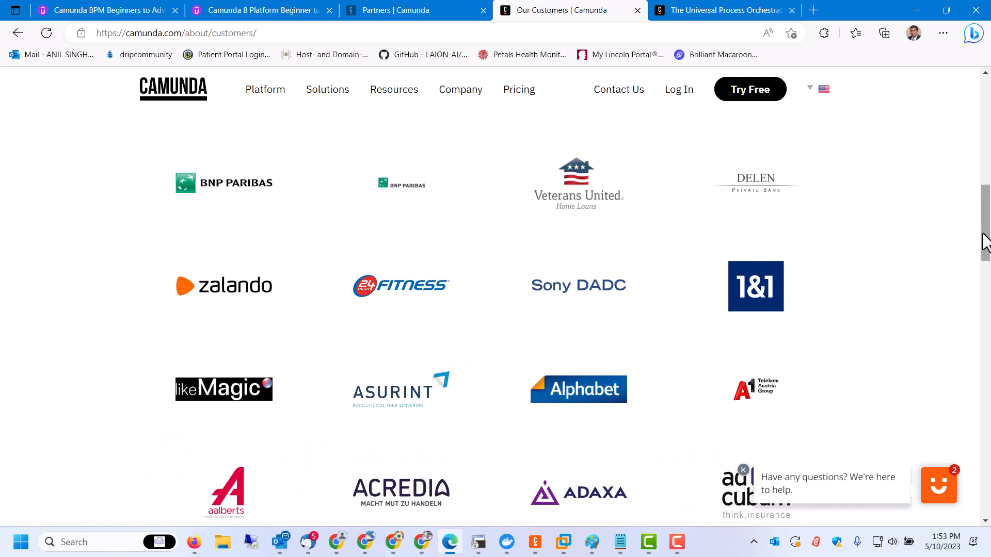
{"action": "scroll", "scroll_direction": "down", "scroll_amount": 3}
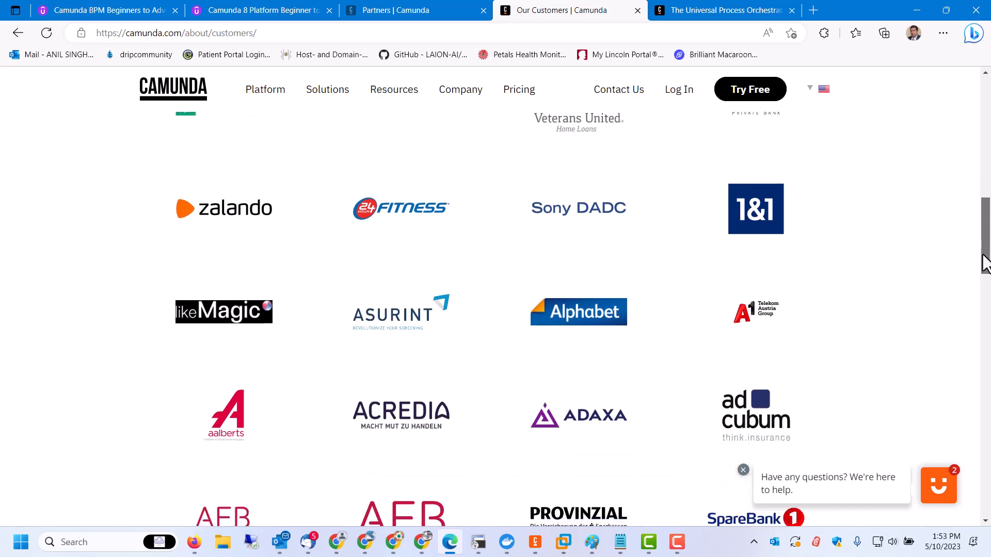
Show the Partners page's platinum certified partners such as apendo, BP3, cimt, Holisticon and Infosys
{"action": "left_click", "coordinate": [461, 89]}
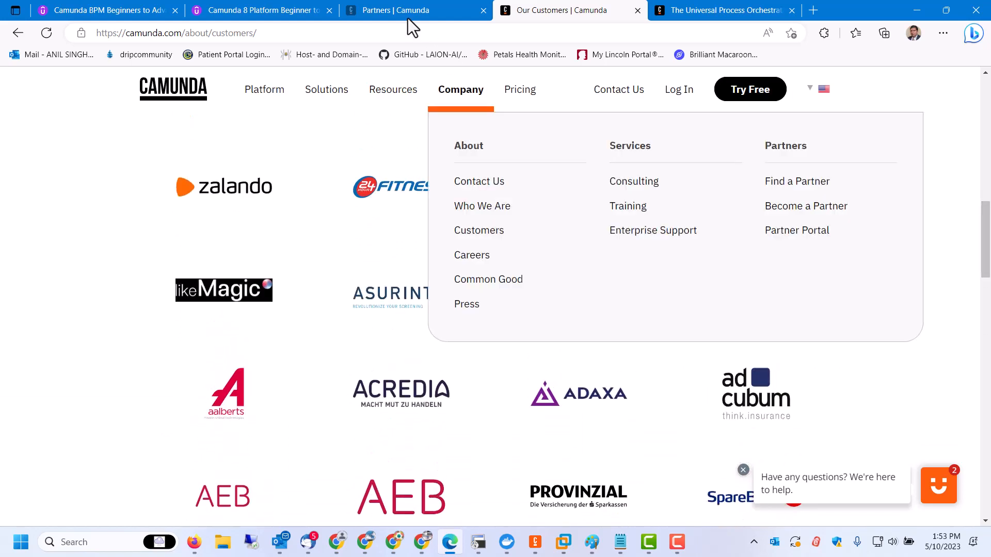
{"action": "left_click", "coordinate": [411, 10]}
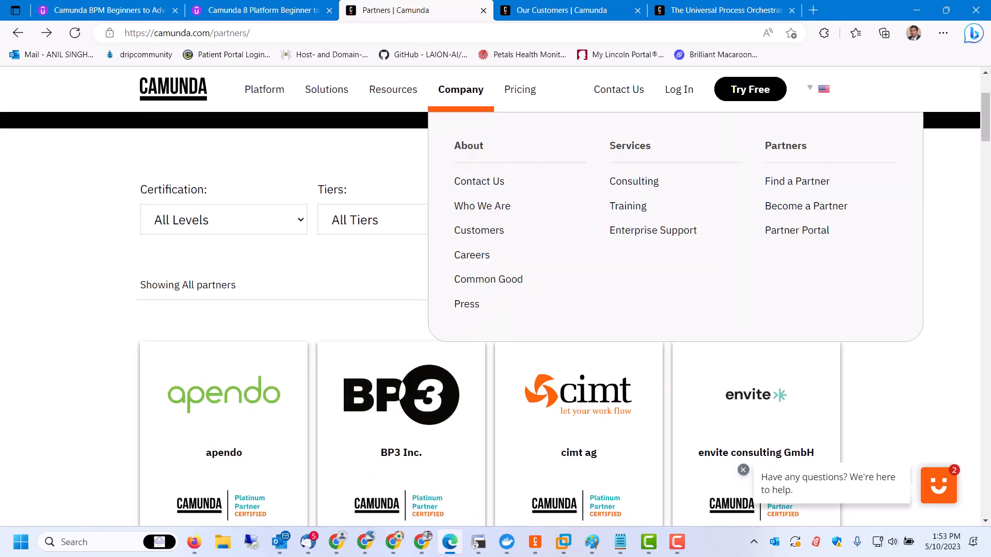
{"action": "scroll", "scroll_direction": "down", "scroll_amount": 3}
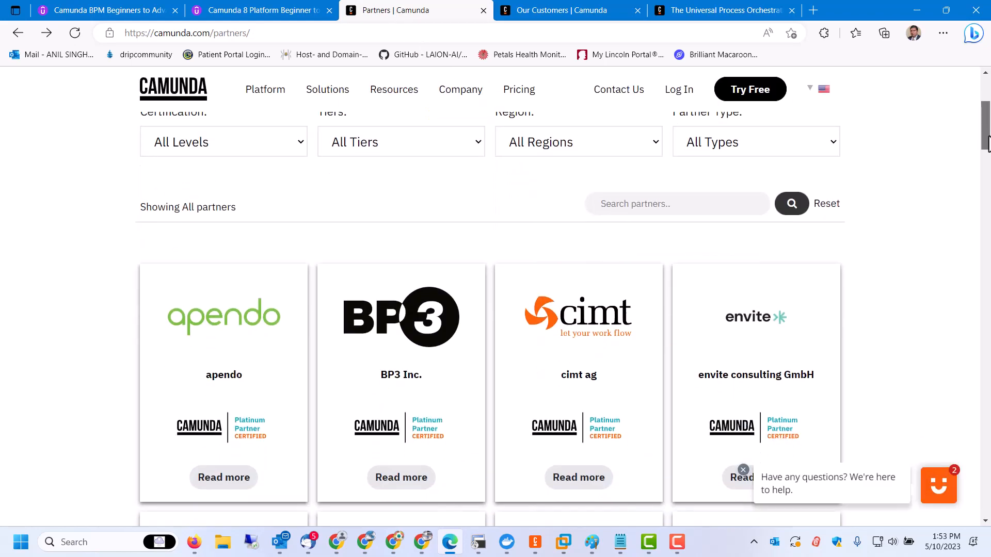
{"action": "scroll", "scroll_direction": "down", "scroll_amount": 3}
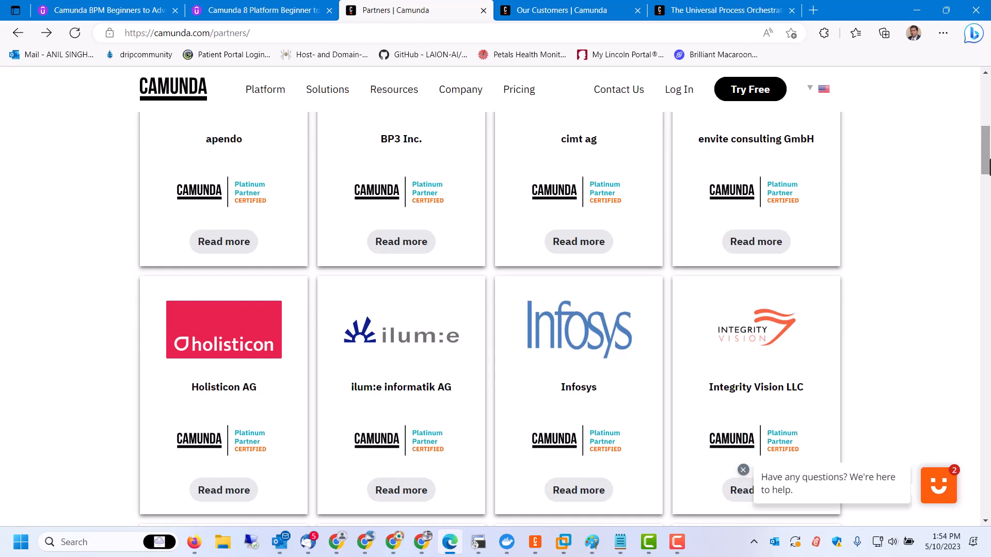
{"action": "scroll", "scroll_direction": "down", "scroll_amount": 3}
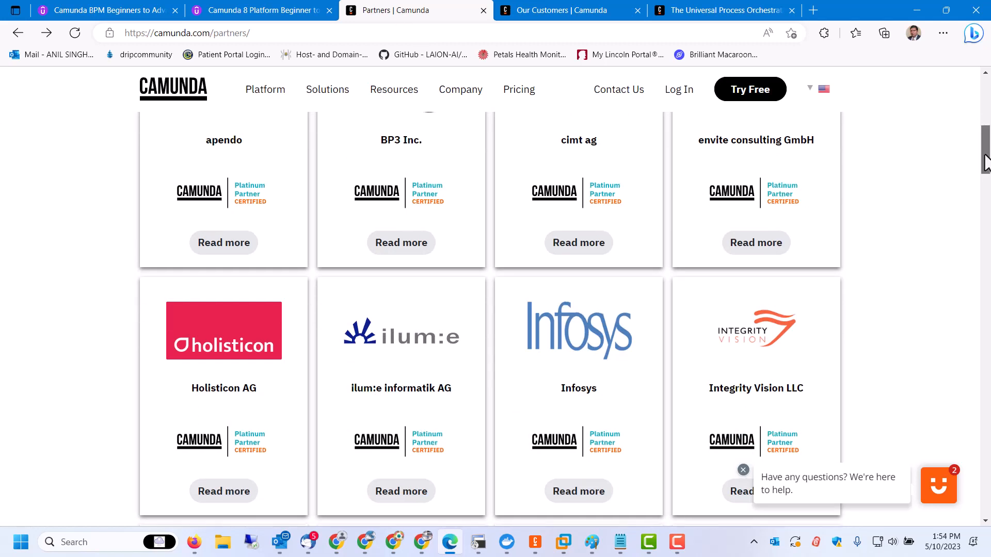
{"action": "scroll", "scroll_direction": "down", "scroll_amount": 3}
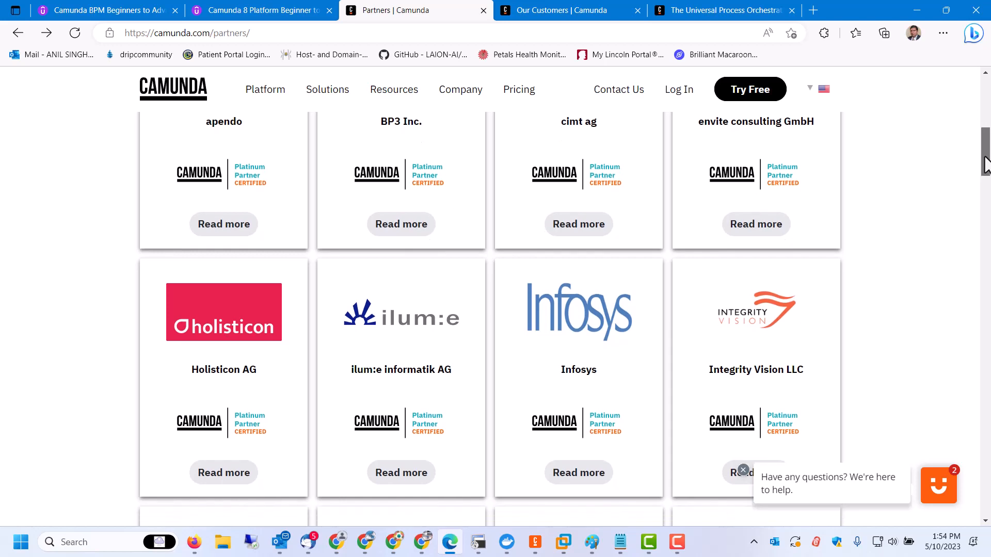
Return to camundawhy.txt in Notepad with its fifteen-point Why Camunda list
{"action": "left_click", "coordinate": [620, 541]}
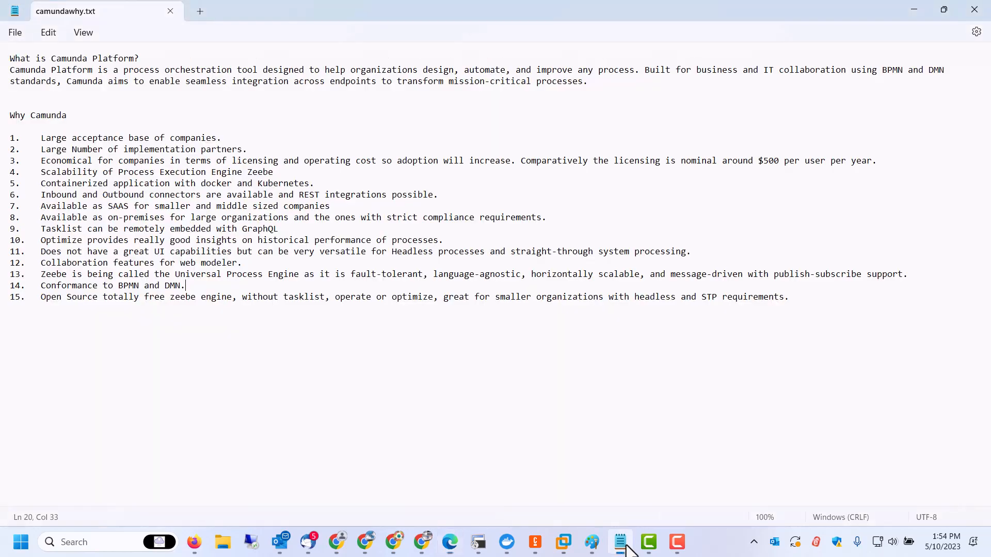
{"action": "mouse_move", "coordinate": [559, 350]}
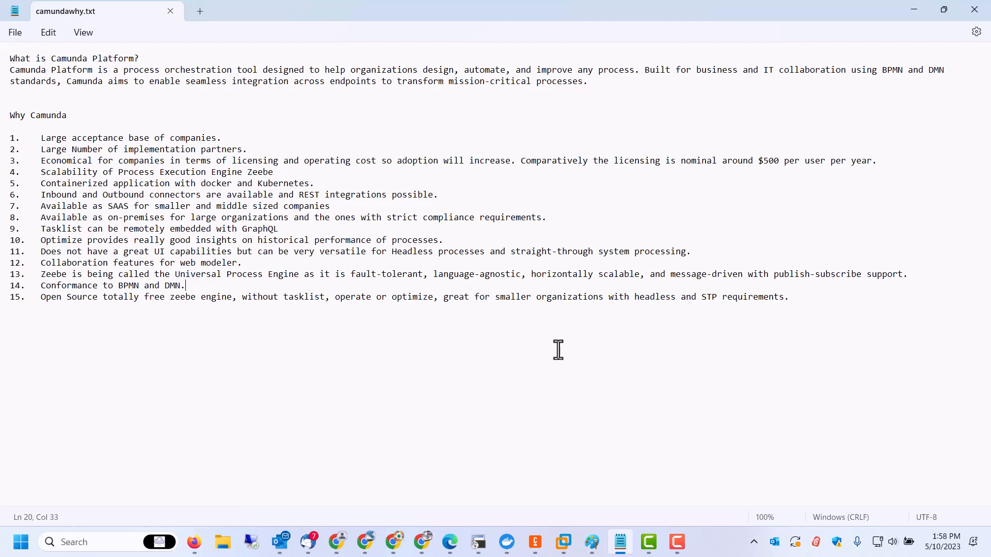
{"action": "mouse_move", "coordinate": [405, 120]}
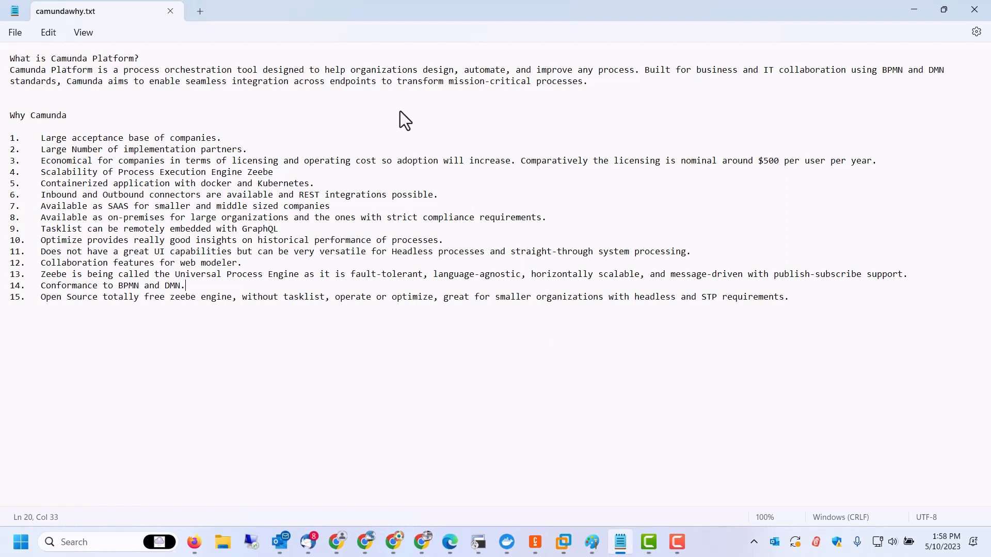